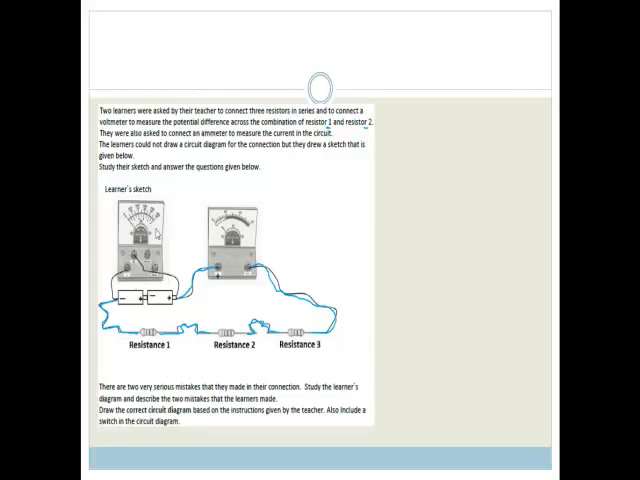
mouse_move(112, 396)
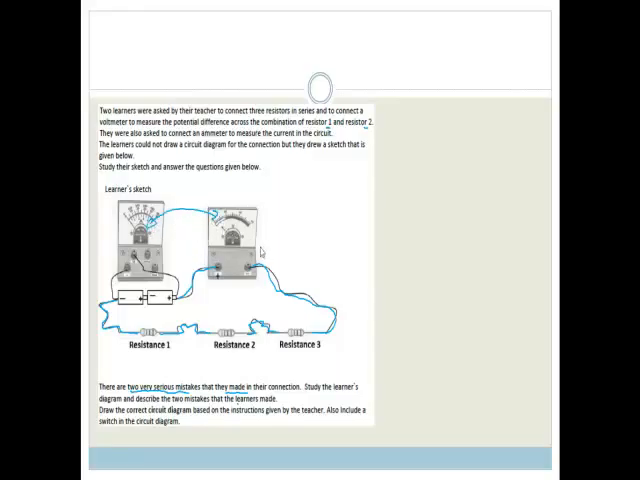
mouse_move(268, 238)
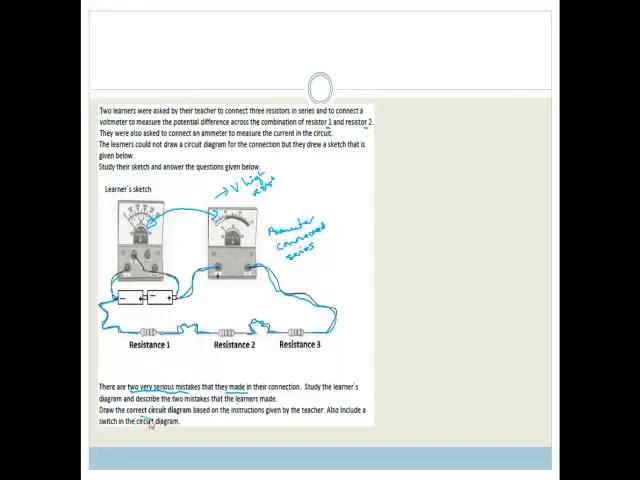
mouse_move(288, 424)
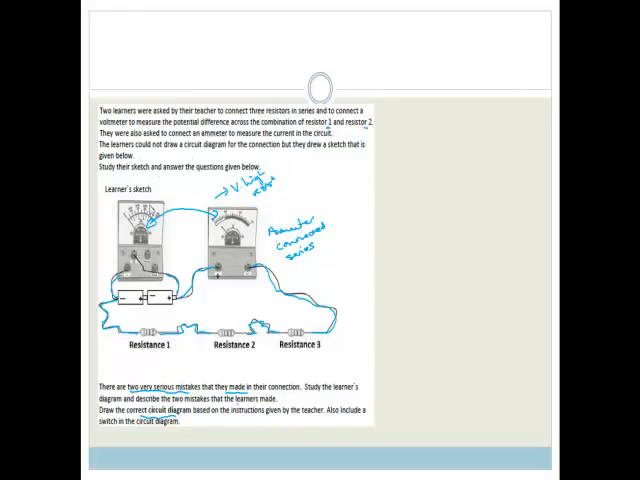
mouse_move(448, 170)
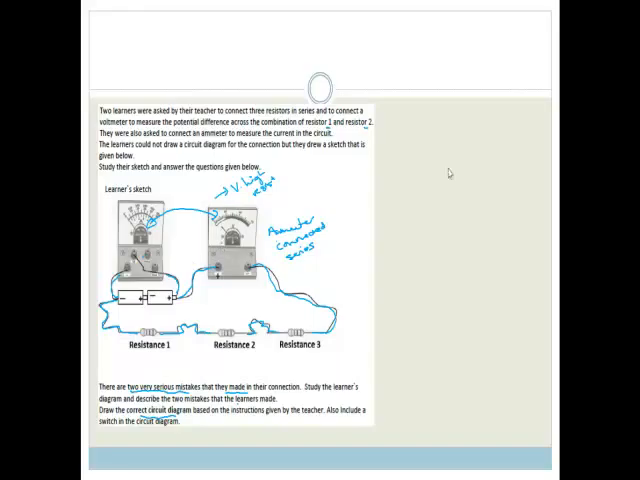
Sketch the first wires of the corrected circuit diagram in the blank area right of the page
left_click_drag(436, 150, 452, 168)
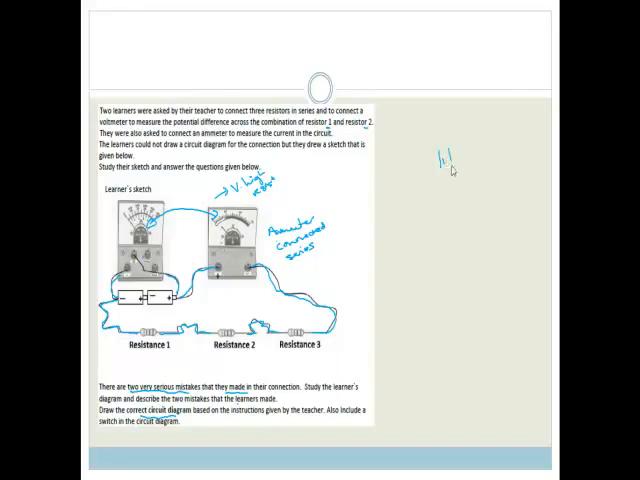
left_click_drag(450, 164, 420, 216)
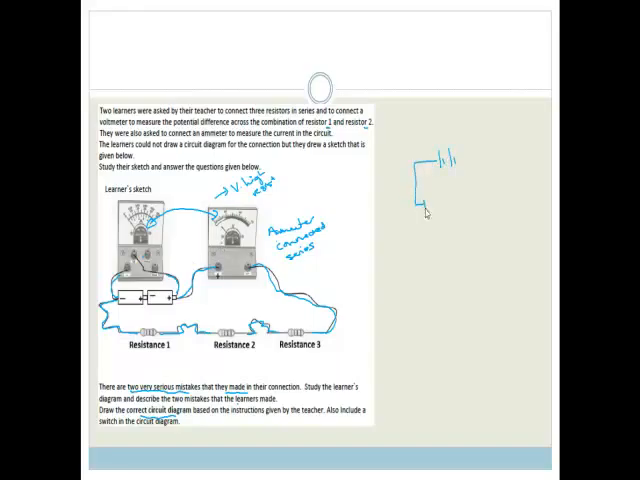
left_click_drag(420, 204, 444, 210)
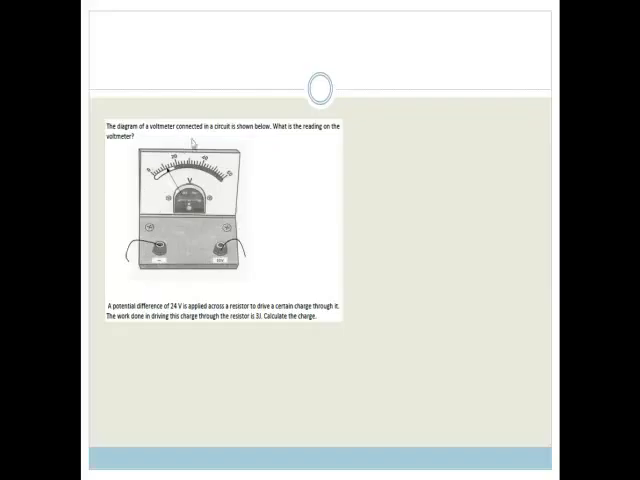
mouse_move(292, 138)
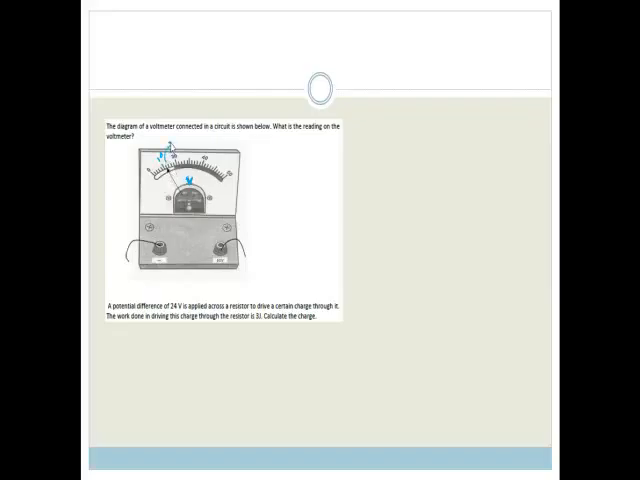
Write the voltmeter reading 12V above the meter needle
type("12V")
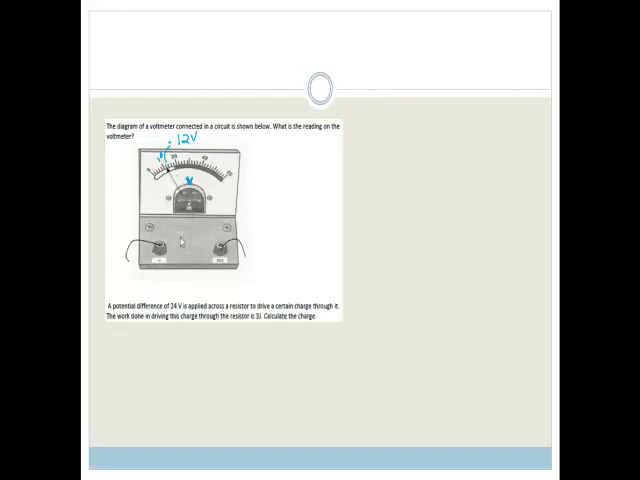
mouse_move(172, 320)
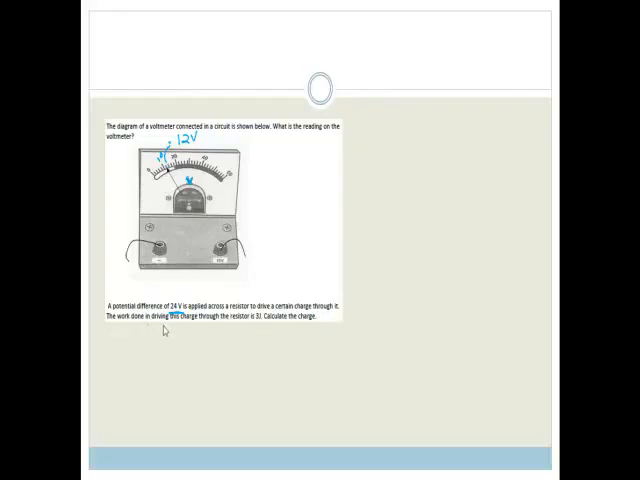
mouse_move(212, 330)
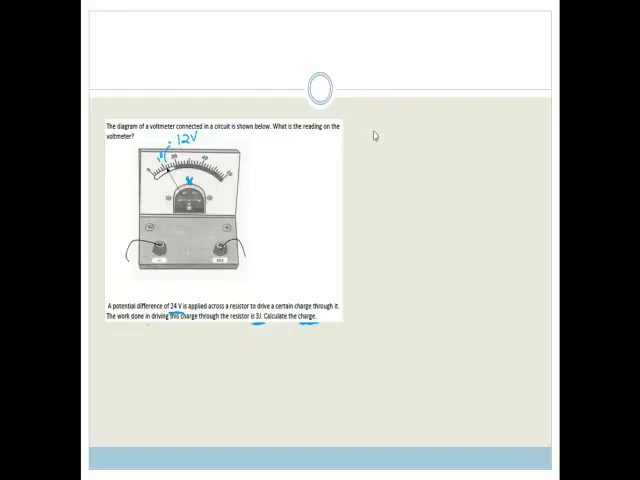
List the givens V = 24V, W = 3 and the unknown Q = ?
type("V =")
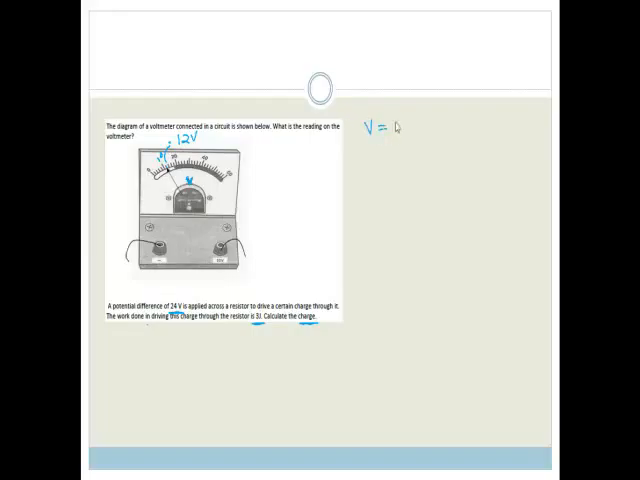
type("24V")
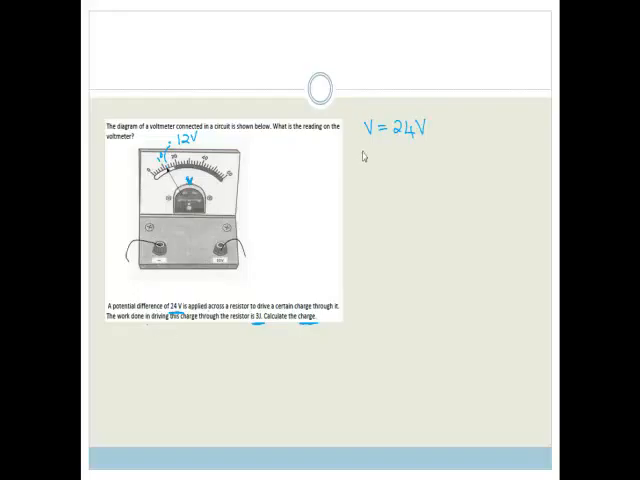
type("W = 3")
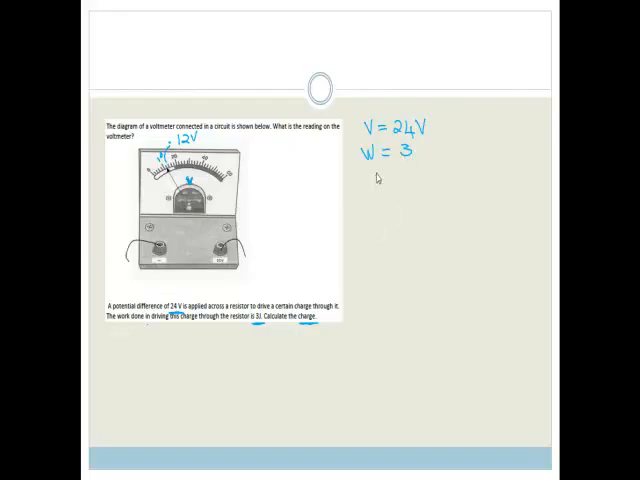
type("Q = ?")
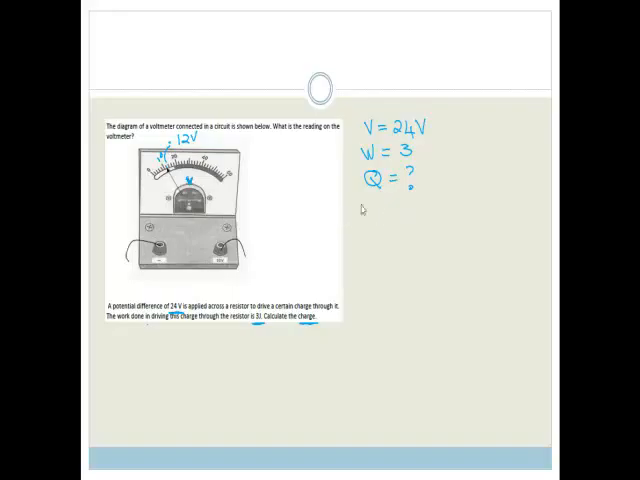
mouse_move(366, 232)
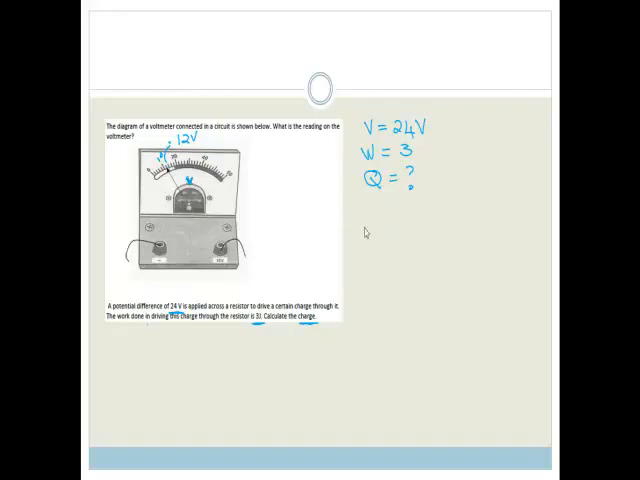
Rearrange W = VQ into W/V = Q and begin substituting 3 over 24
type("W = VQ")
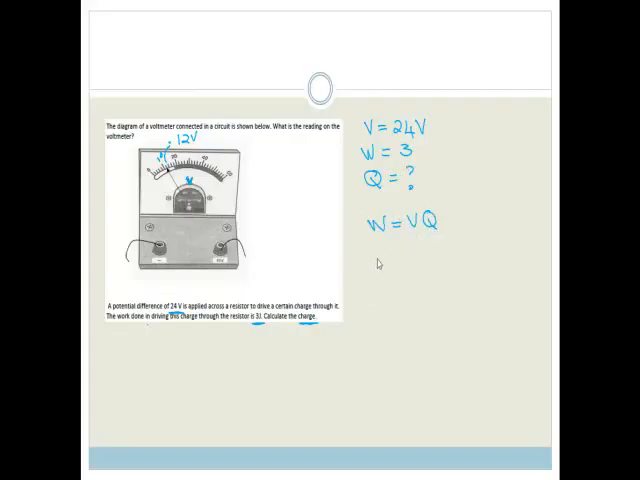
type("W/V =")
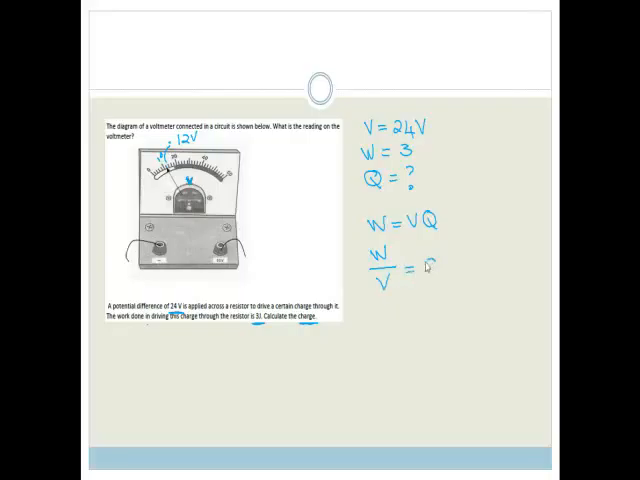
type("Q")
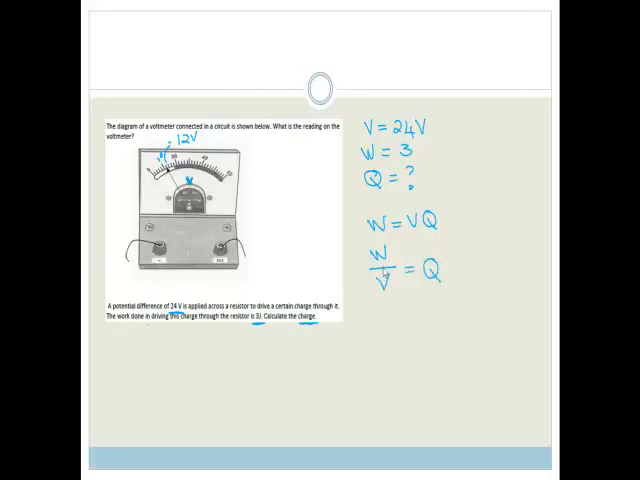
type("3")
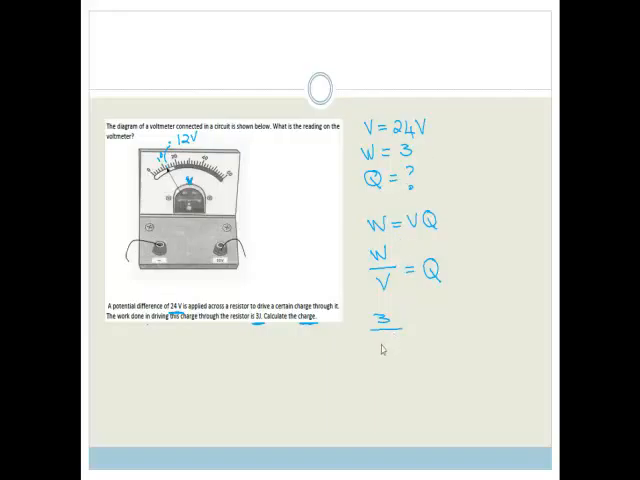
type("2")
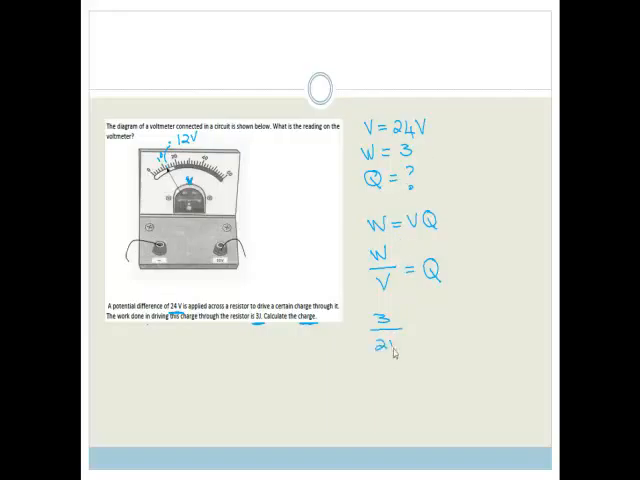